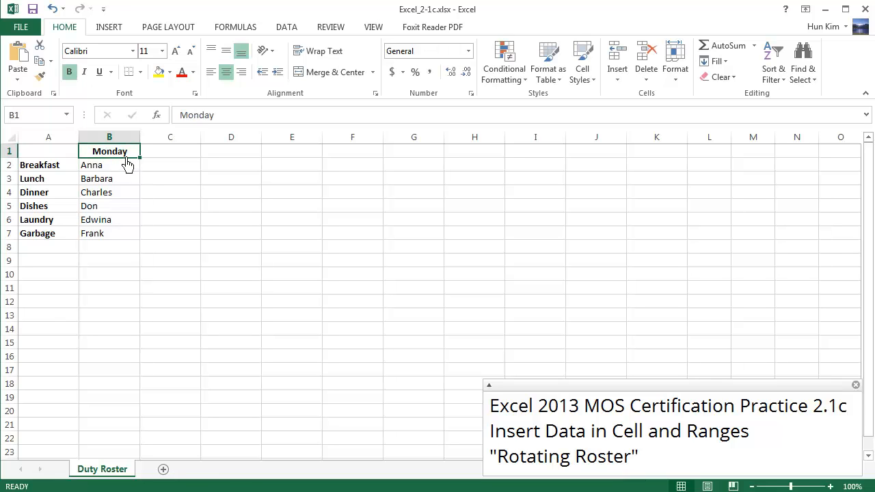
mouse_move(131, 164)
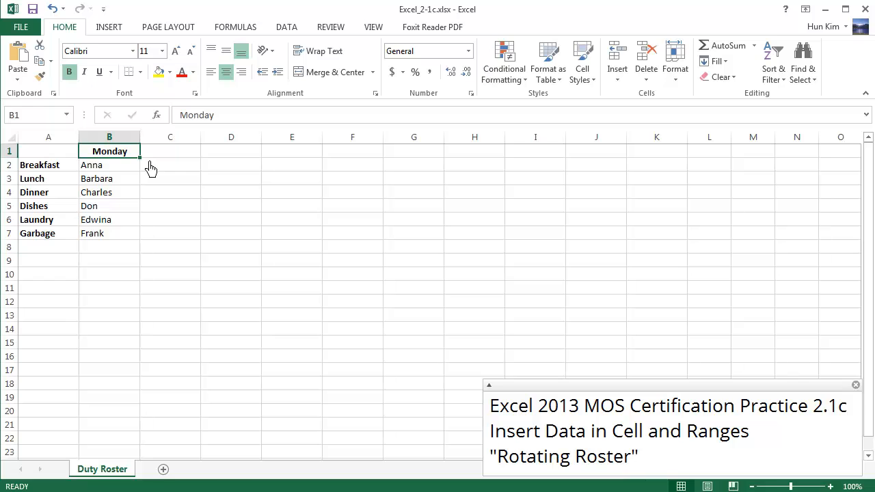
Autofill the weekday names from Monday in B1 across to column K
left_click_drag(139, 159, 259, 150)
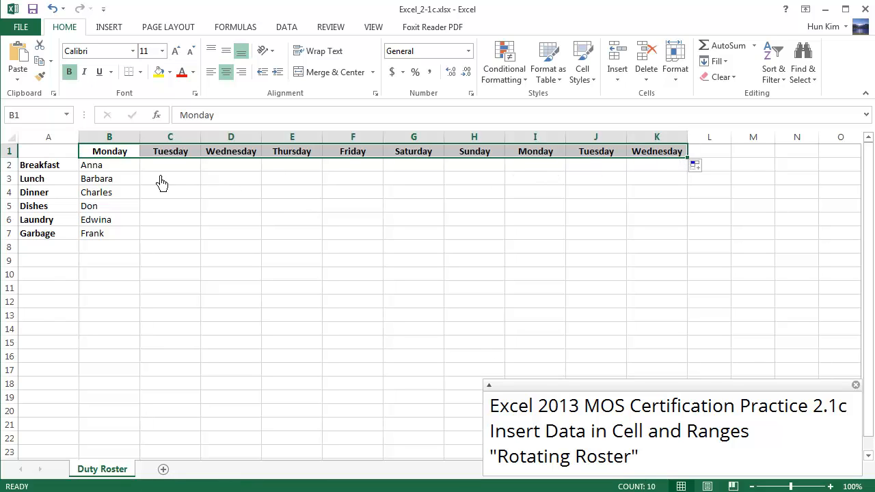
mouse_move(123, 170)
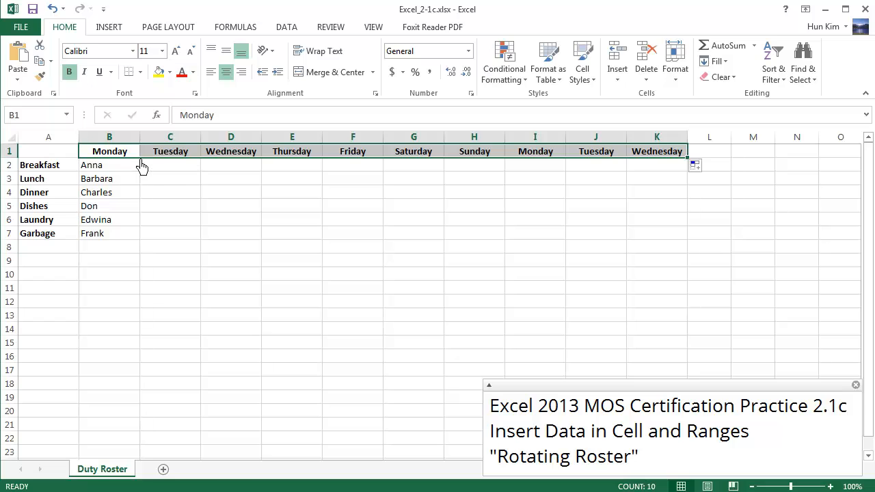
mouse_move(444, 161)
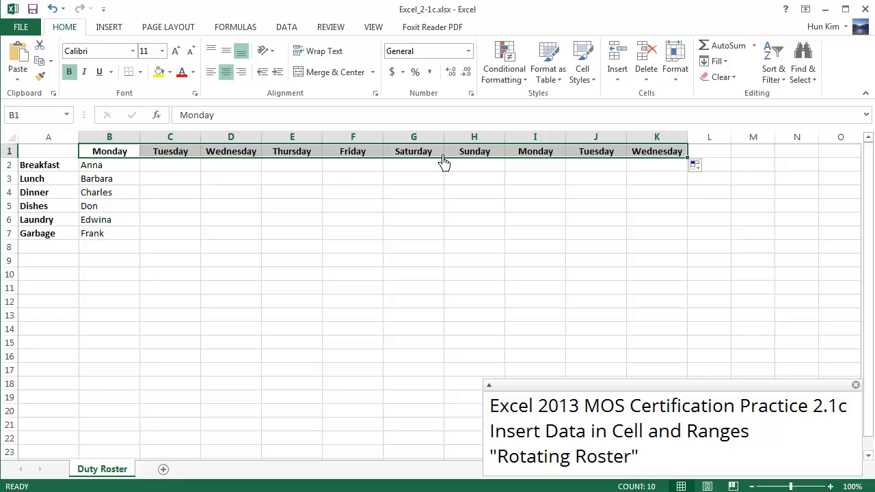
mouse_move(544, 183)
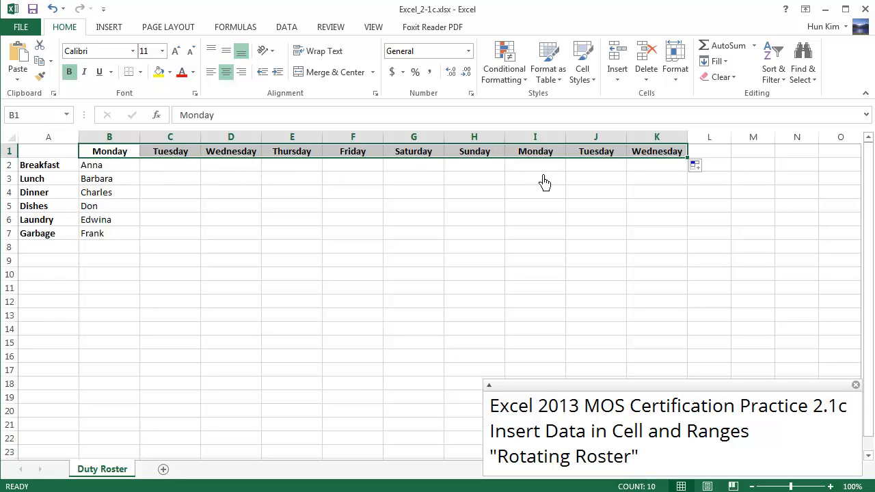
mouse_move(624, 172)
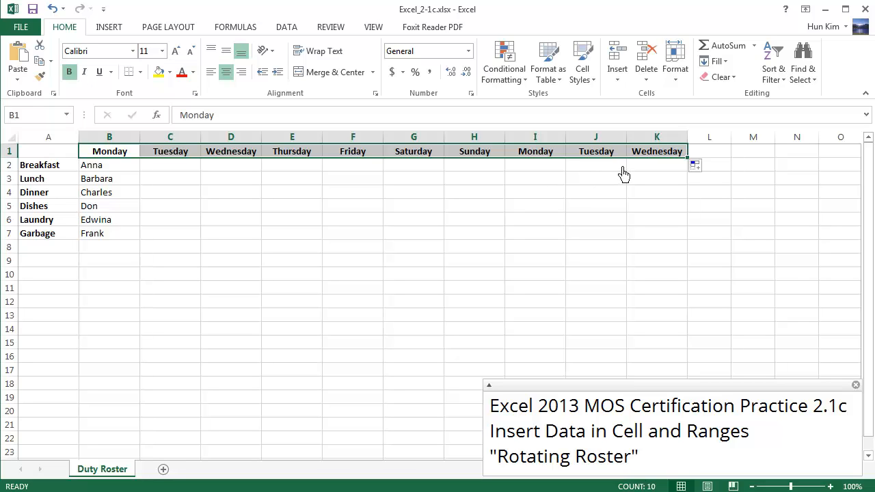
mouse_move(566, 222)
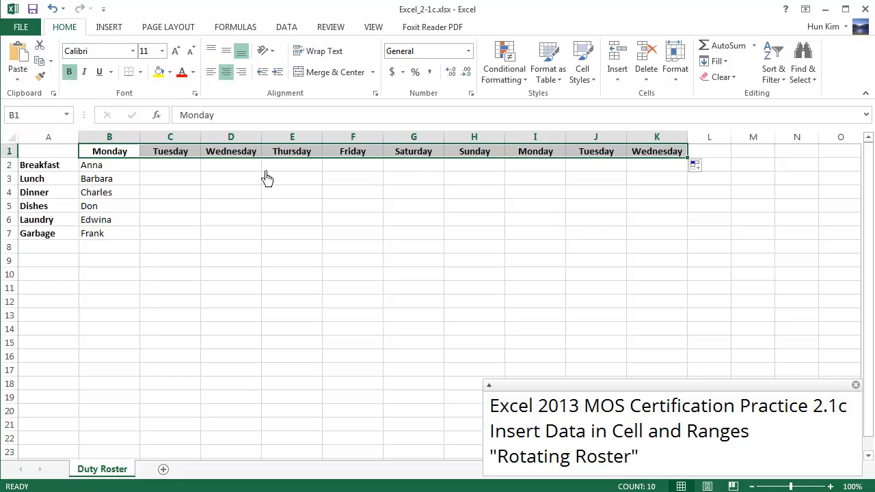
mouse_move(150, 207)
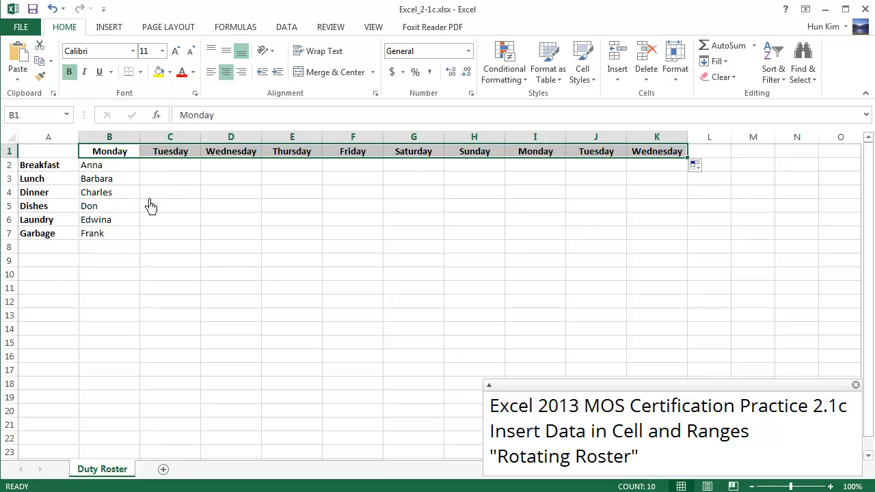
mouse_move(202, 190)
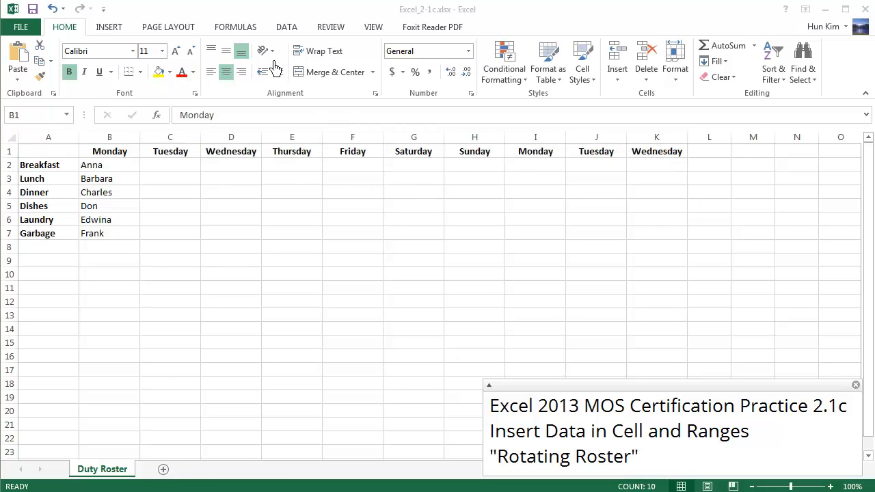
mouse_move(254, 147)
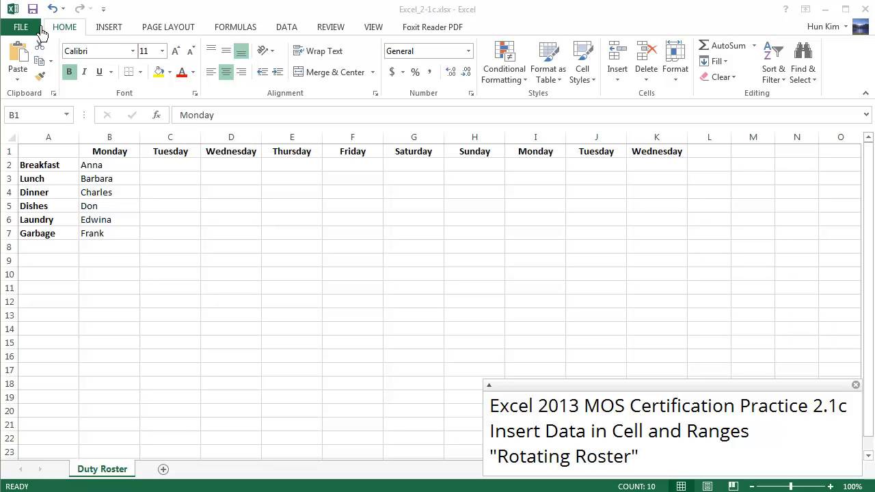
Reach the Advanced section of Excel Options, scrolled to Edit Custom Lists under General
left_click(20, 27)
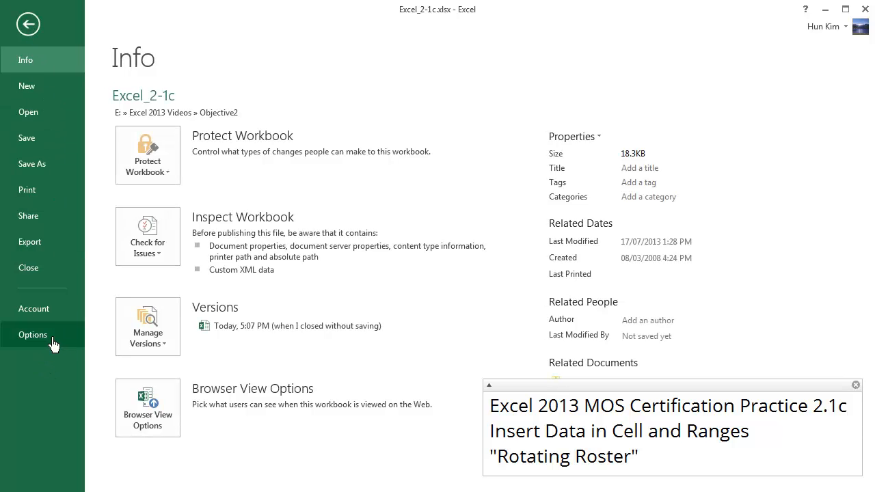
left_click(33, 334)
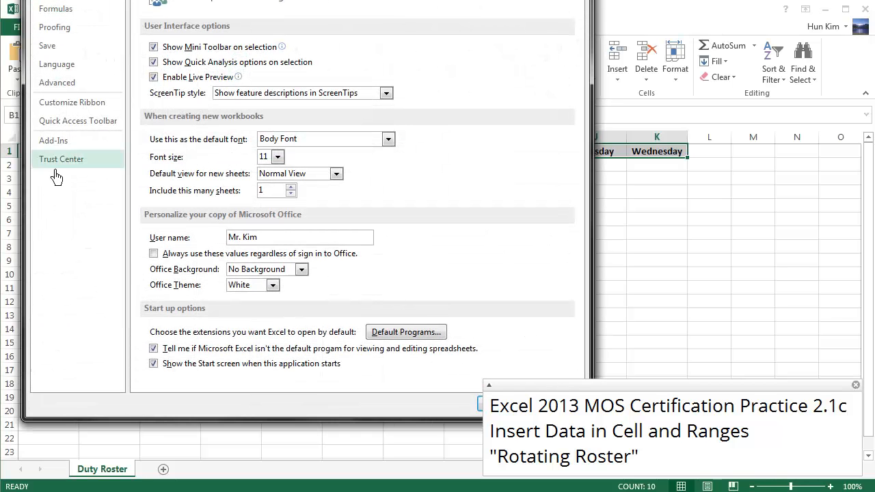
left_click(57, 82)
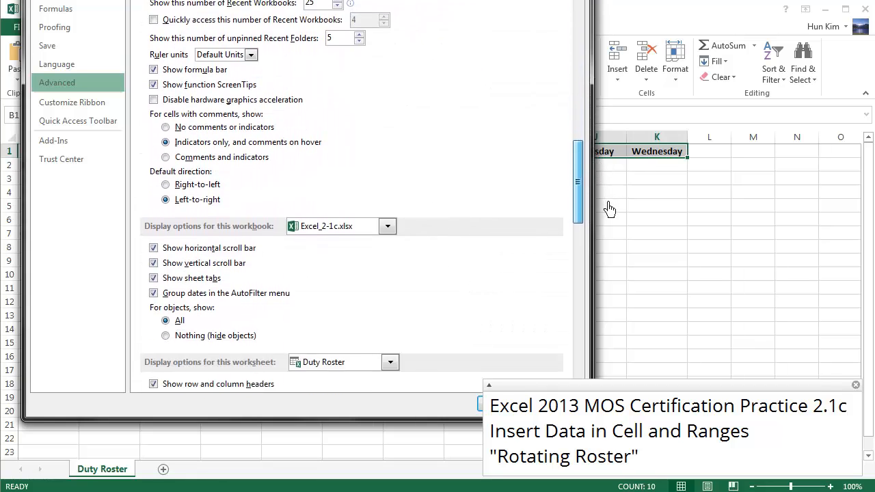
scroll("down", 3)
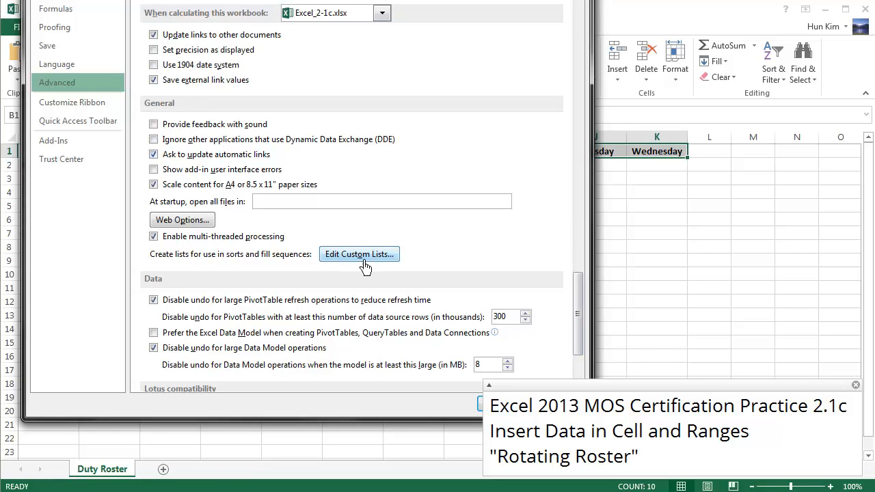
mouse_move(181, 263)
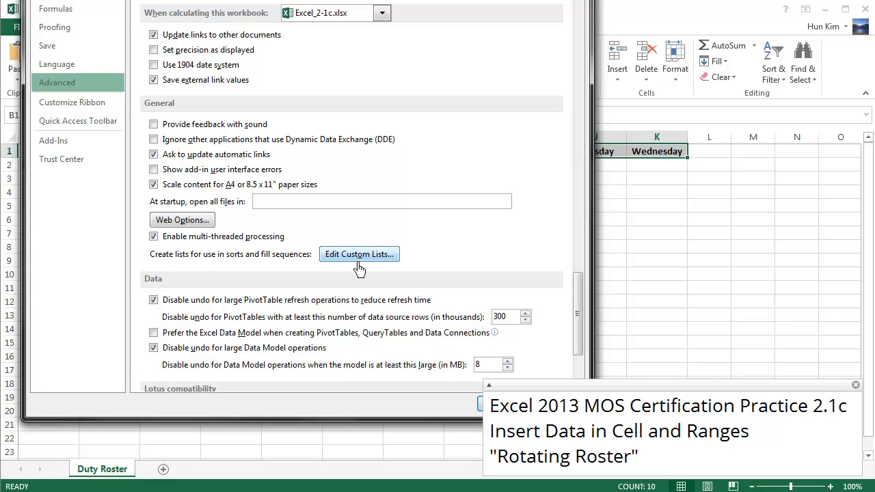
Import the names Anna through Frank from $B$2:$B$7 as a custom list
left_click(358, 253)
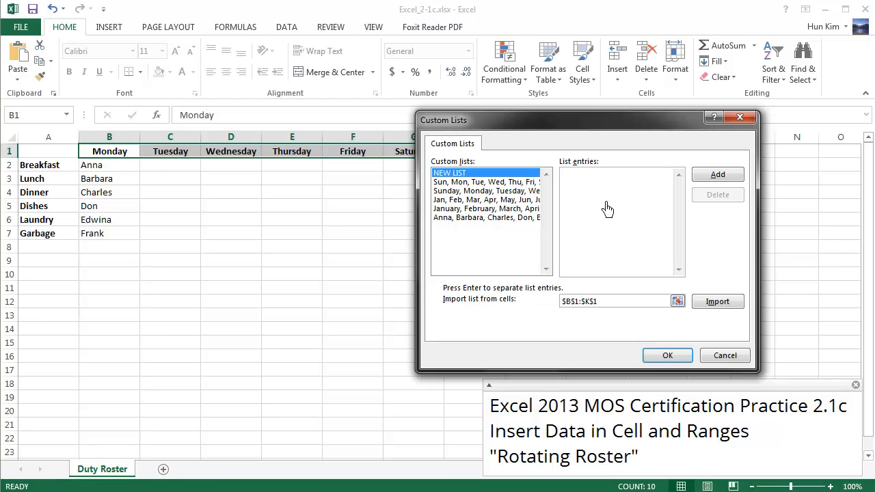
mouse_move(669, 294)
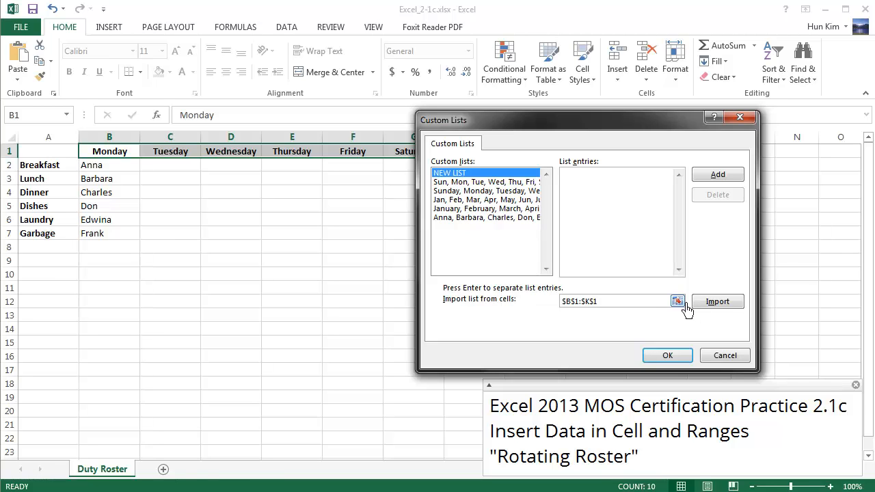
left_click(678, 300)
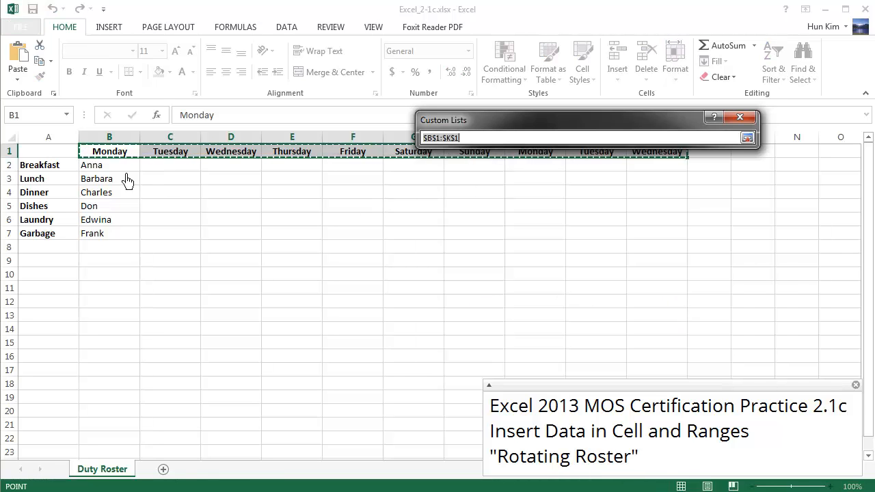
left_click_drag(91, 164, 93, 233)
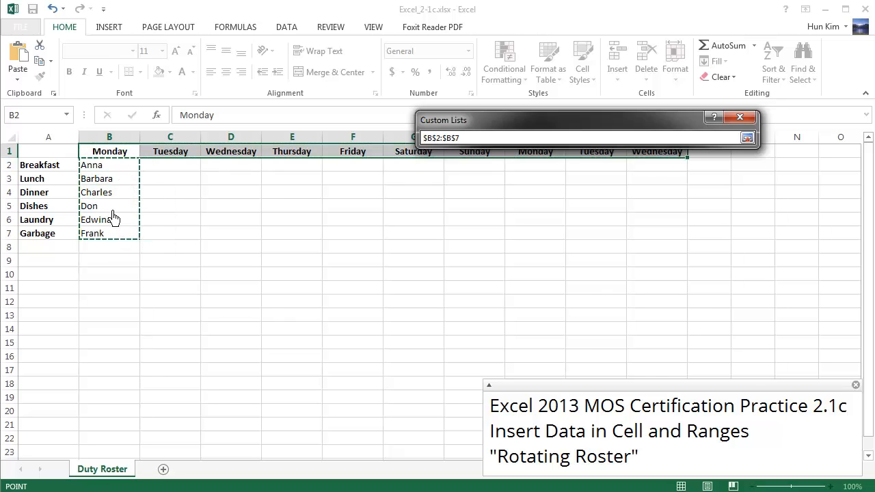
left_click(746, 137)
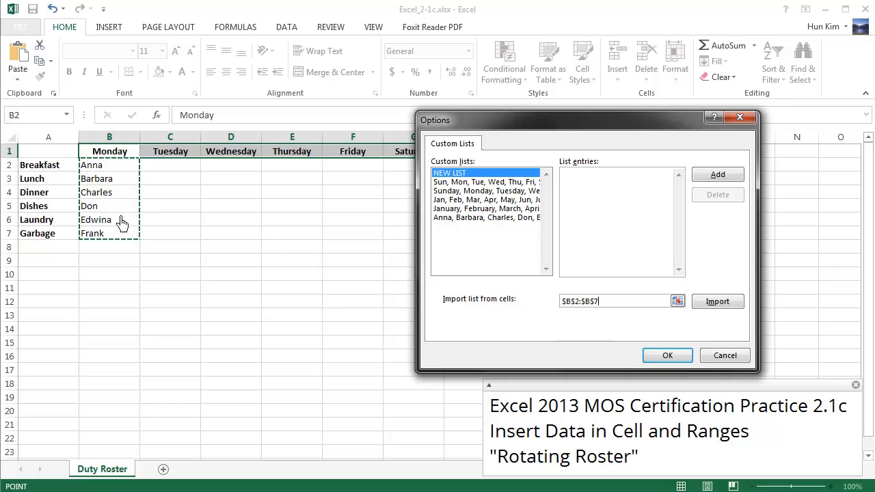
mouse_move(151, 249)
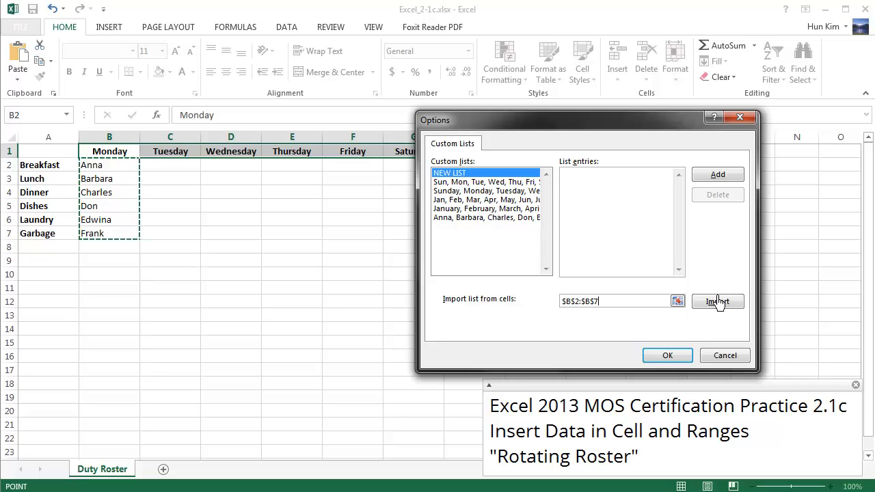
left_click(718, 302)
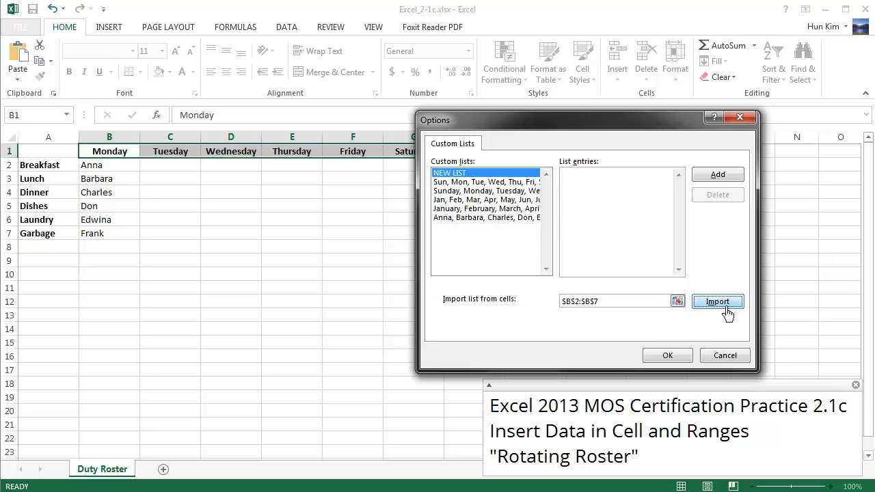
left_click(717, 302)
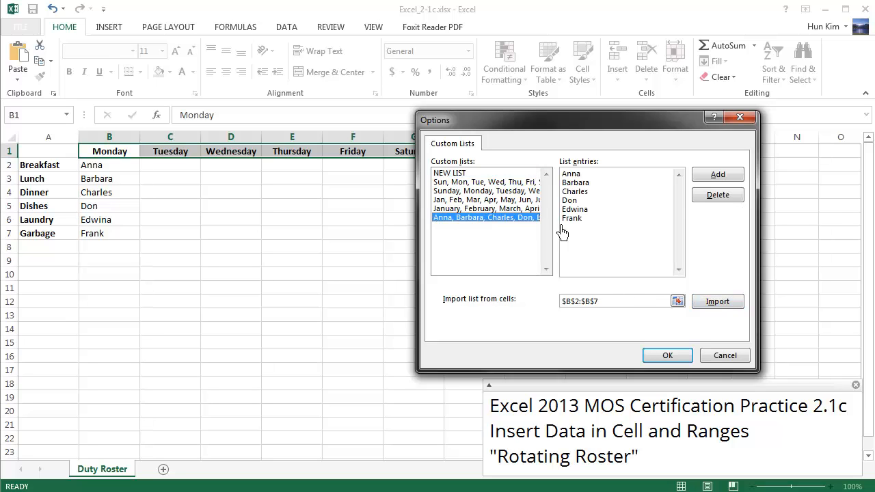
Delete the Anna-to-Frank custom list and confirm the permanent deletion
left_click(717, 194)
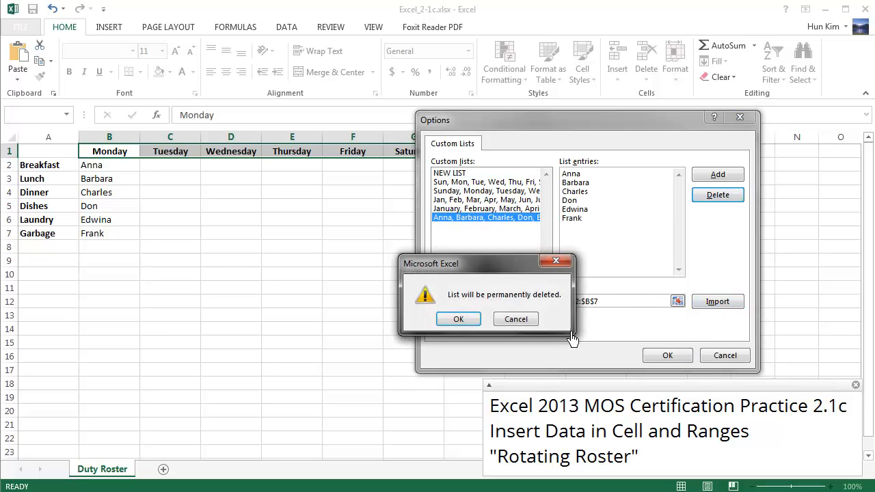
left_click(458, 318)
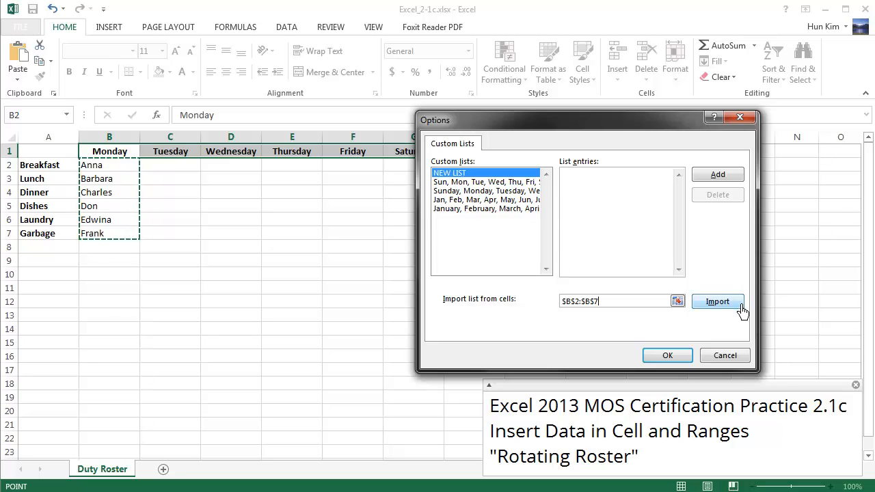
Re-import the B2:B7 names Anna through Frank as a new custom list
left_click(717, 302)
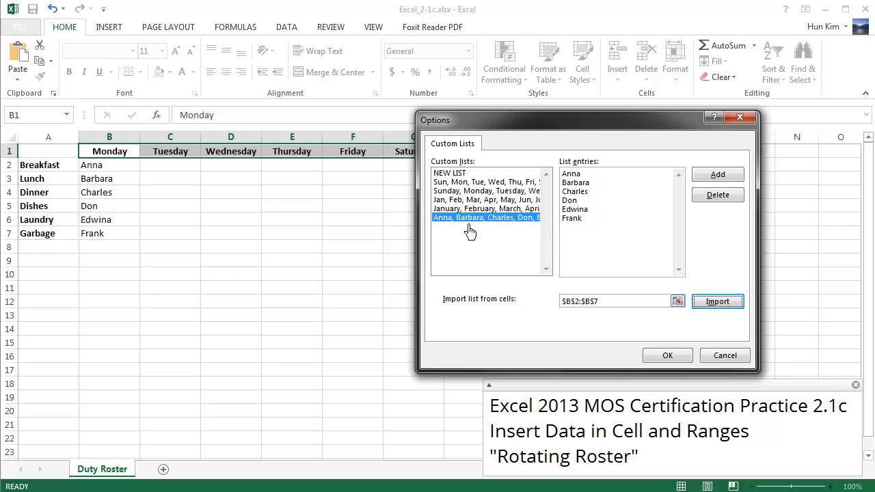
mouse_move(503, 232)
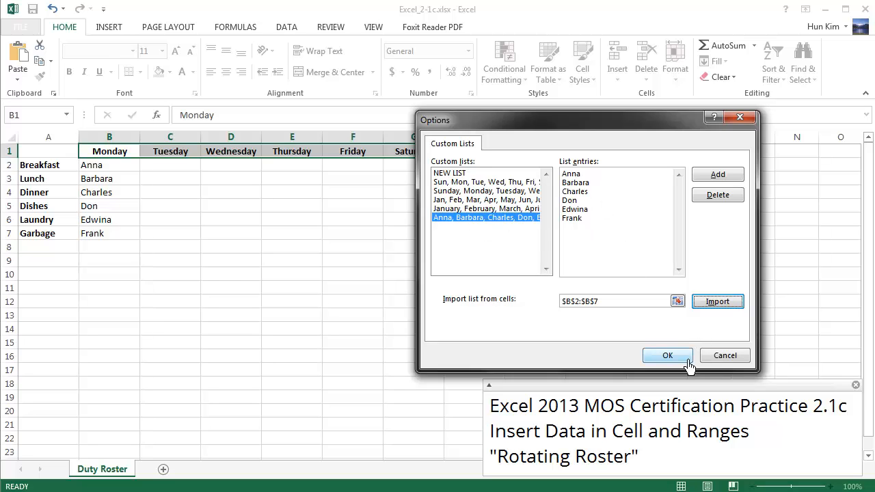
Confirm the Custom Lists and Excel Options dialogs, returning to the Duty Roster sheet
left_click(667, 355)
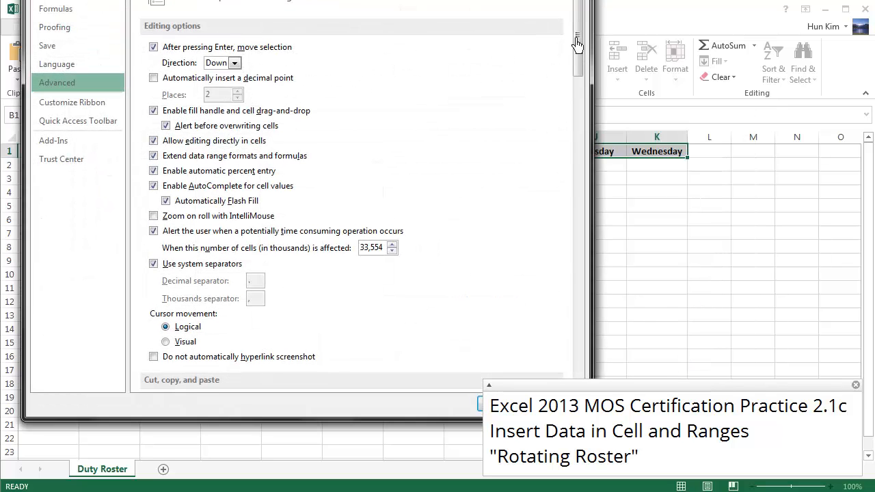
mouse_move(500, 60)
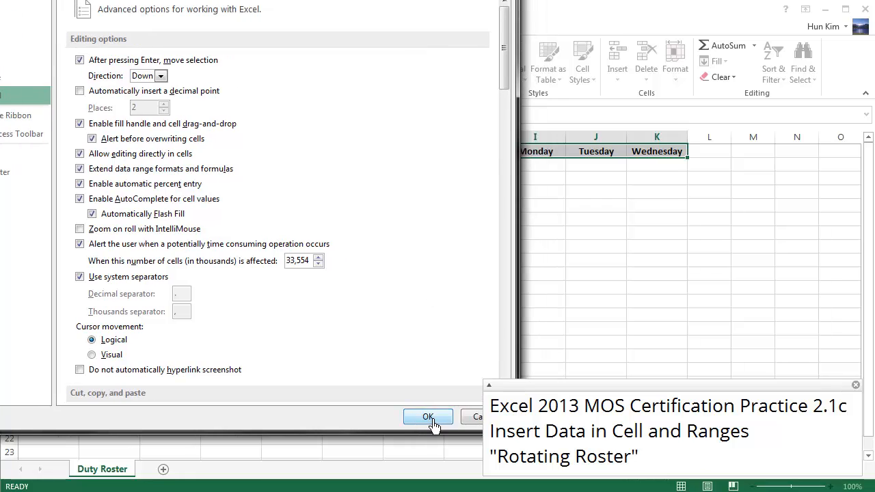
left_click(428, 417)
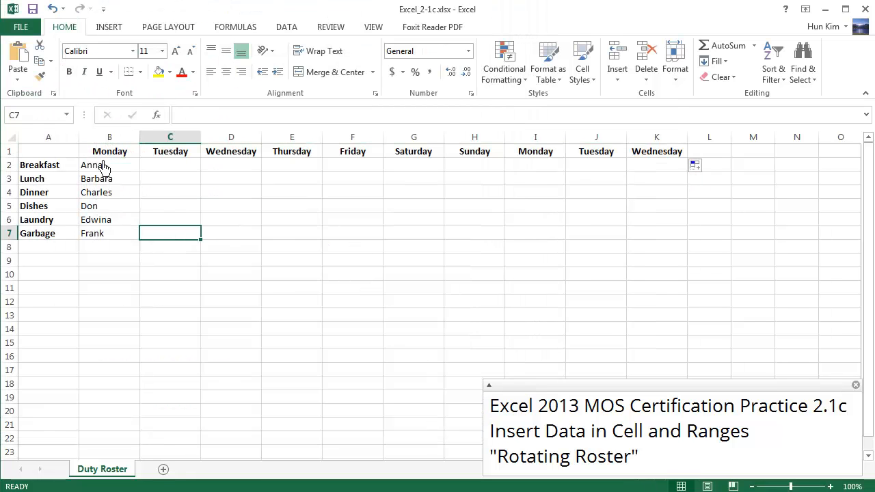
Fill the Breakfast row B2:K2 with names rotating from Anna using the custom list
left_click(109, 164)
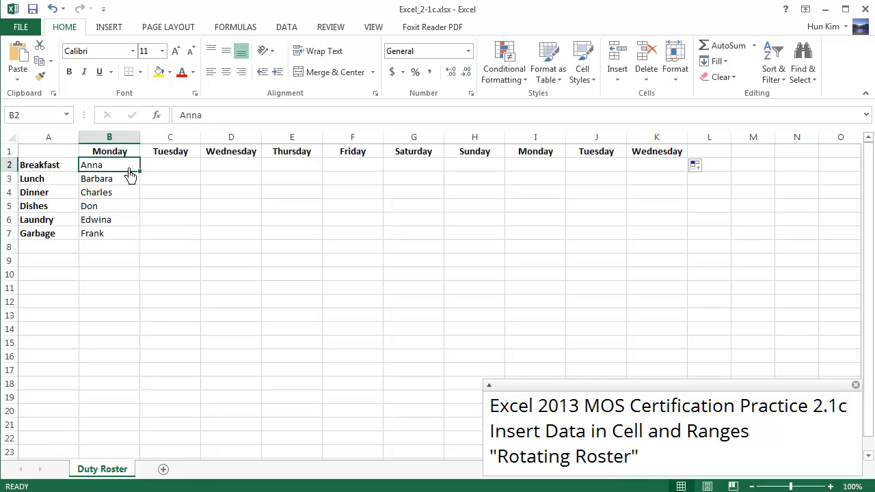
mouse_move(157, 177)
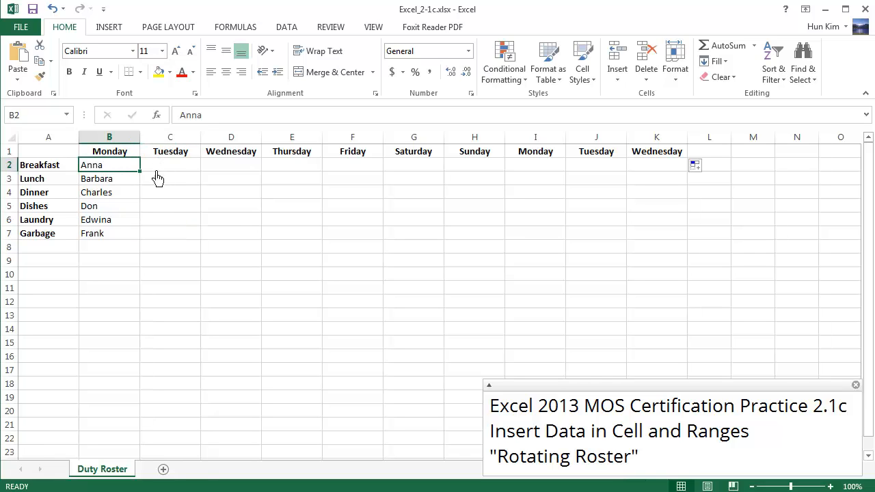
left_click_drag(136, 172, 485, 164)
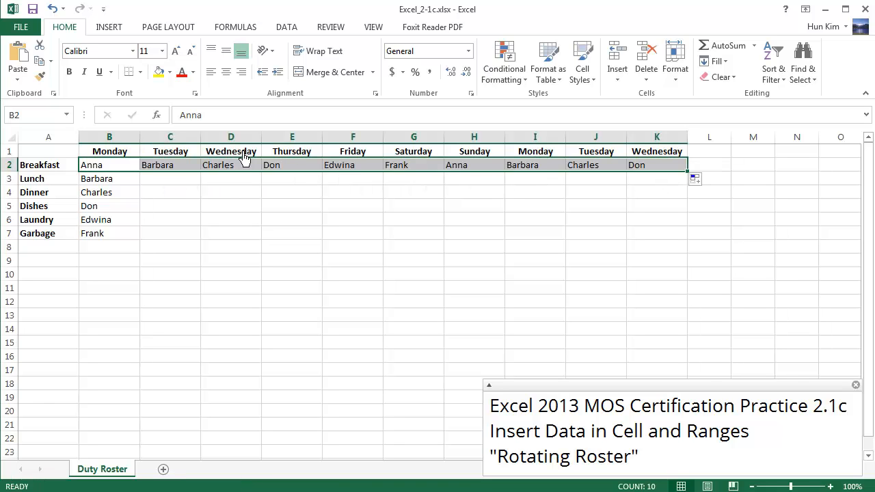
mouse_move(190, 182)
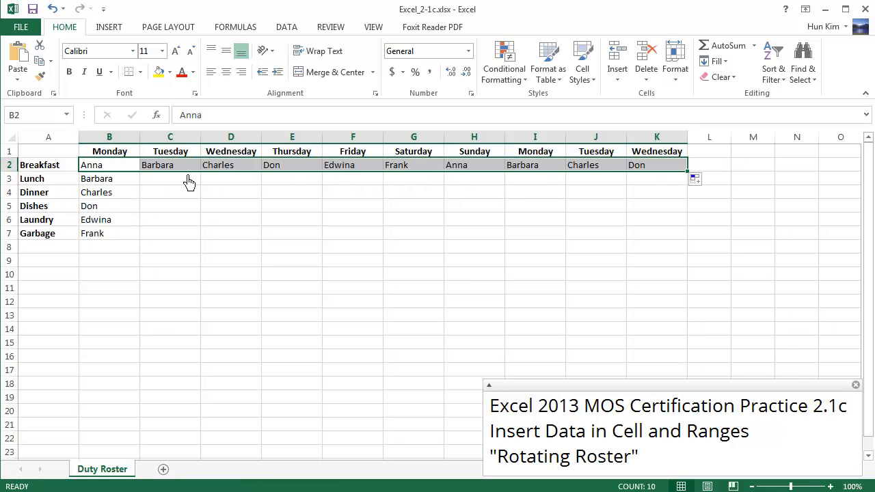
mouse_move(498, 173)
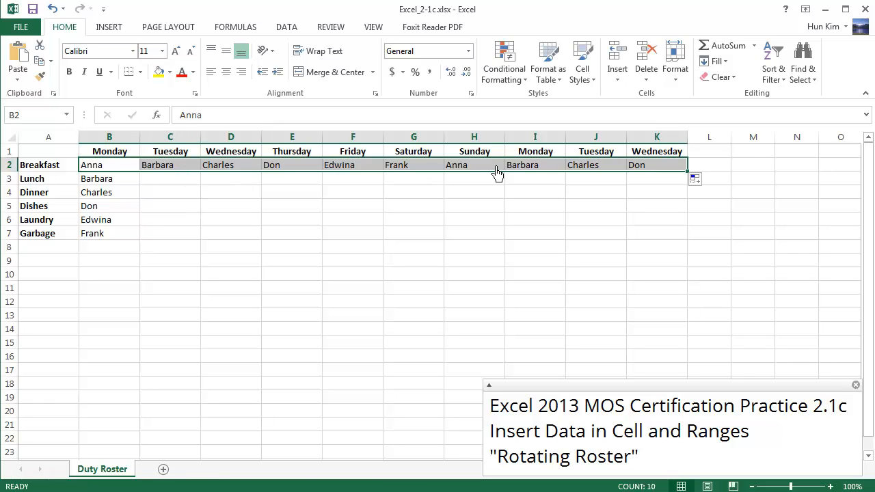
mouse_move(596, 230)
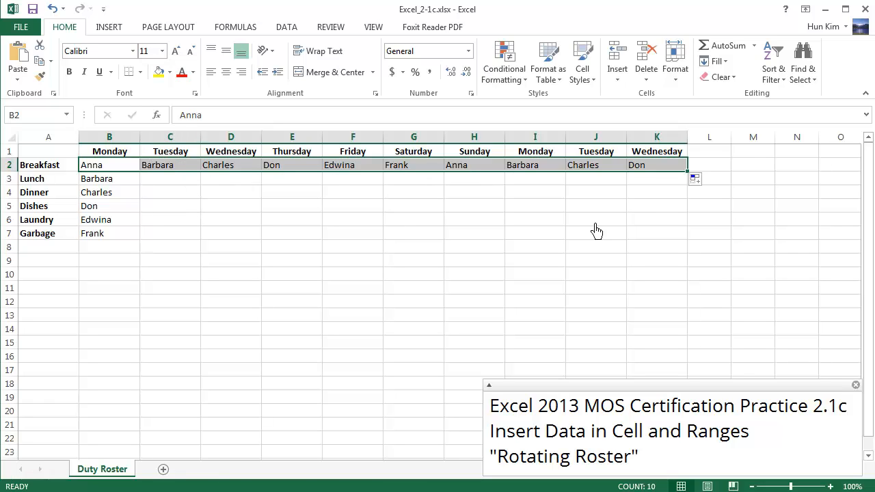
mouse_move(700, 181)
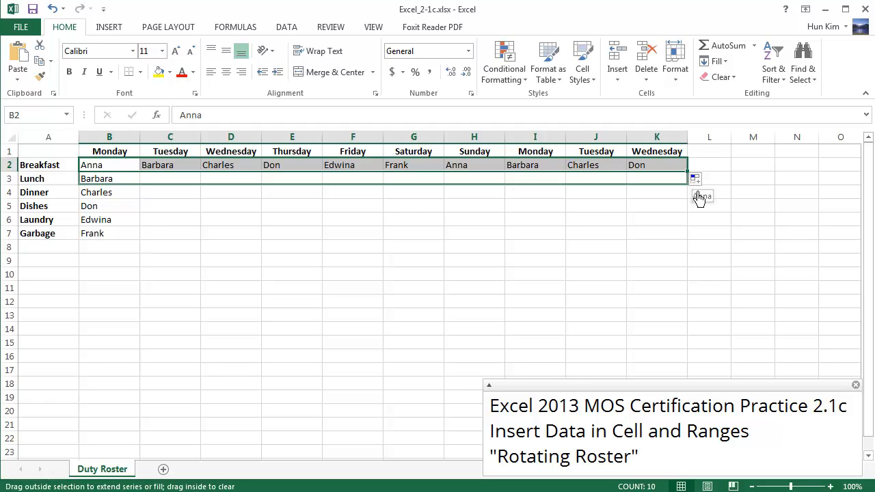
left_click_drag(695, 170, 694, 232)
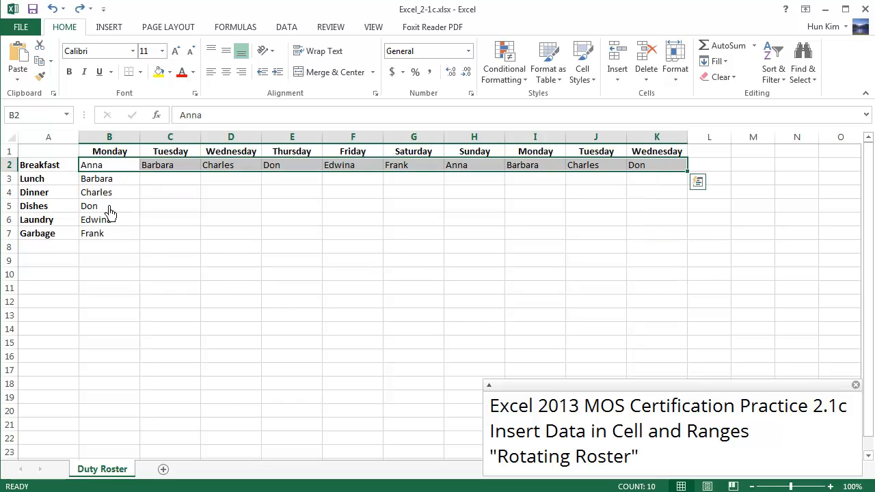
Select Barbara's cell B3 to start the Lunch row rotation
left_click(110, 178)
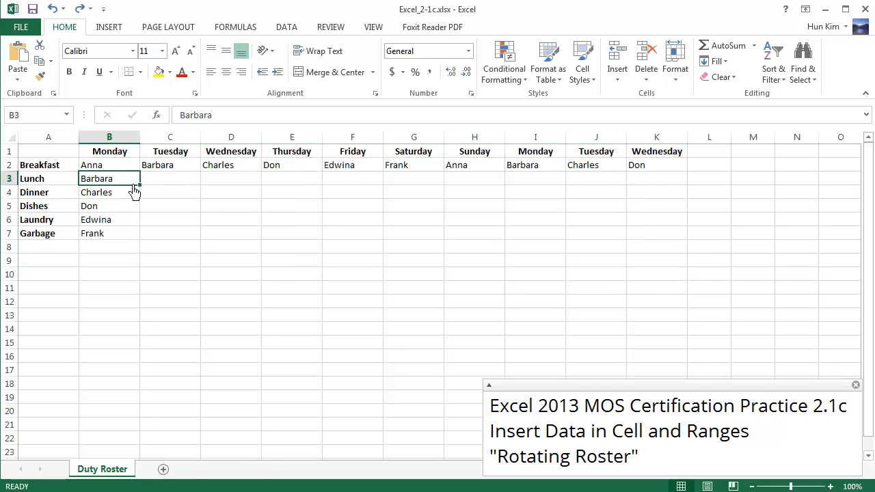
mouse_move(149, 196)
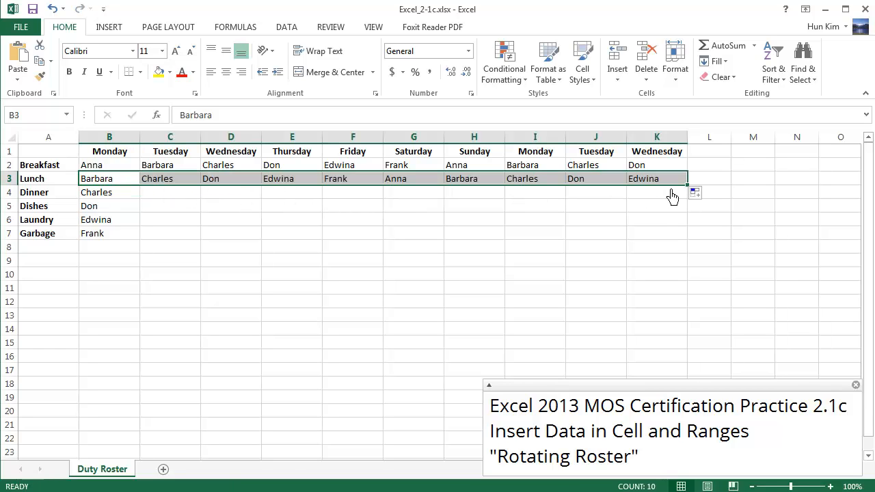
mouse_move(120, 192)
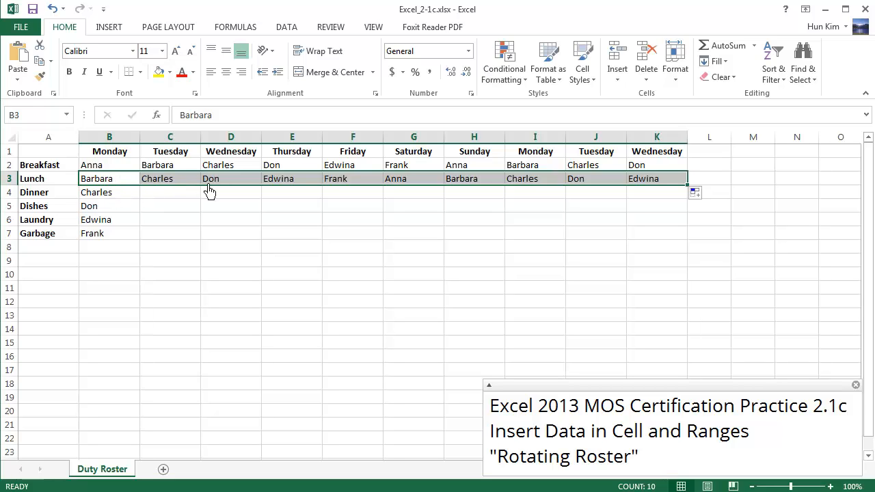
mouse_move(483, 218)
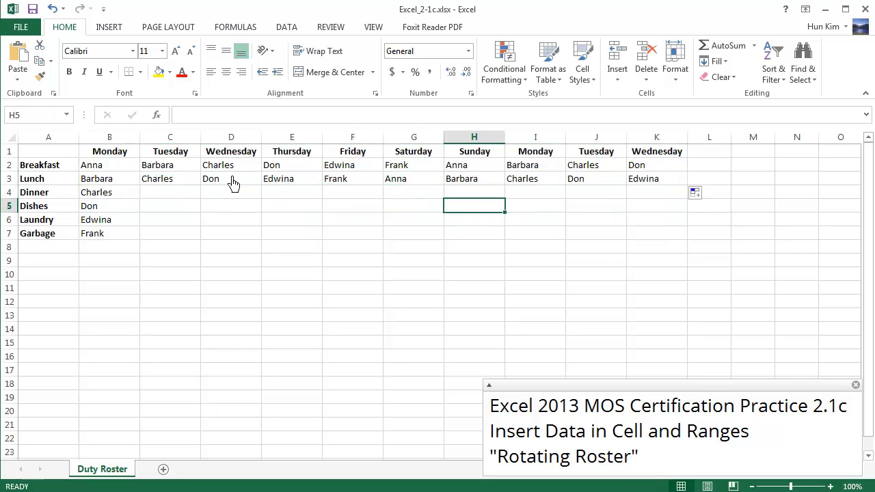
Fill B2:K3 down to row 7 so every chore row through Garbage rotates names
left_click_drag(91, 164, 231, 178)
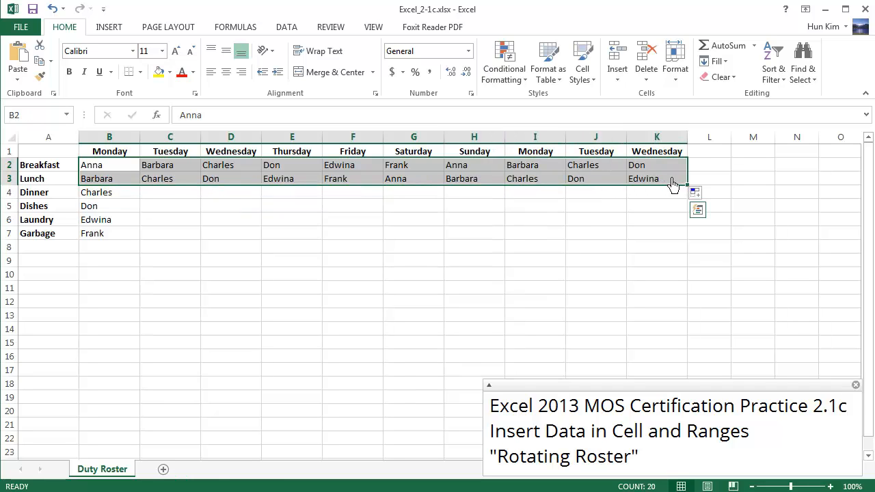
mouse_move(716, 183)
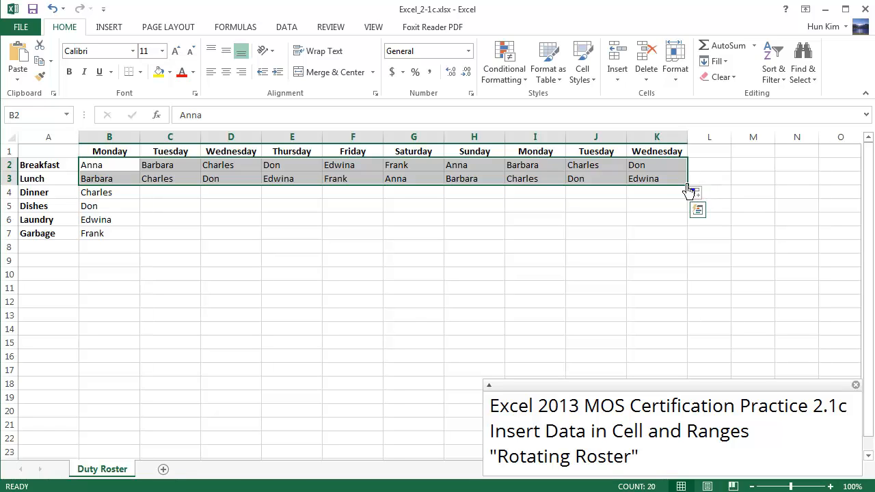
mouse_move(681, 179)
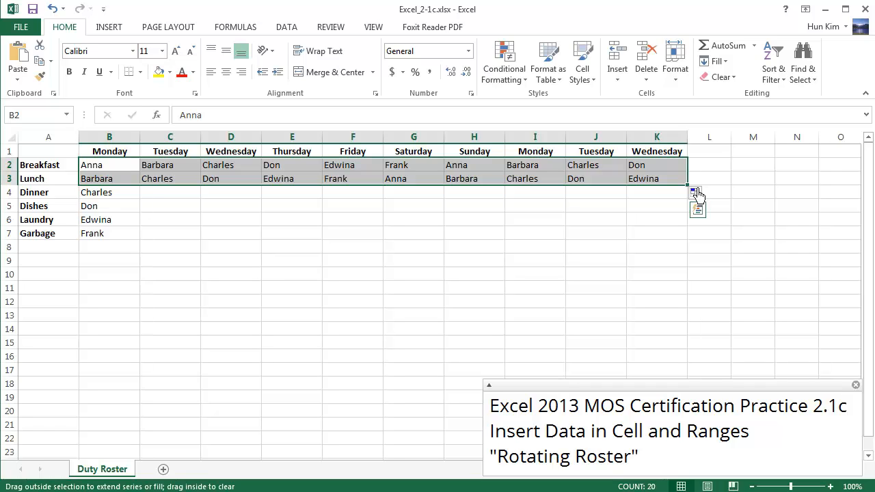
left_click_drag(690, 183, 690, 239)
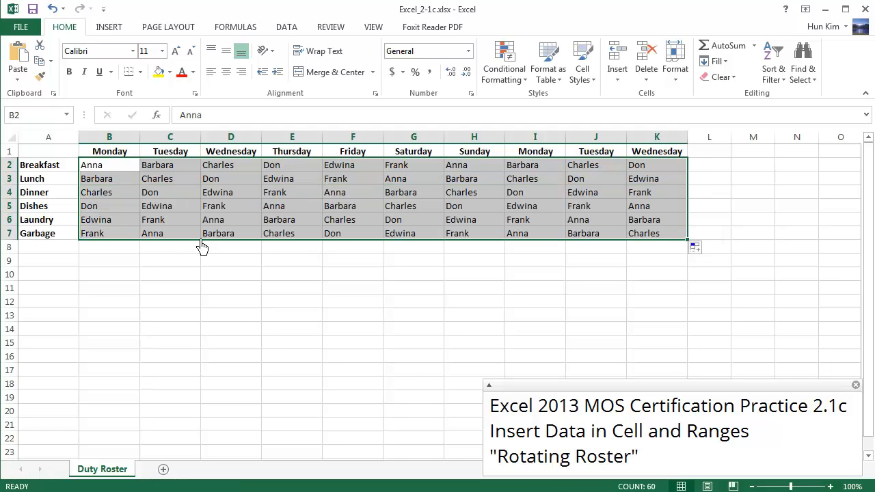
mouse_move(126, 219)
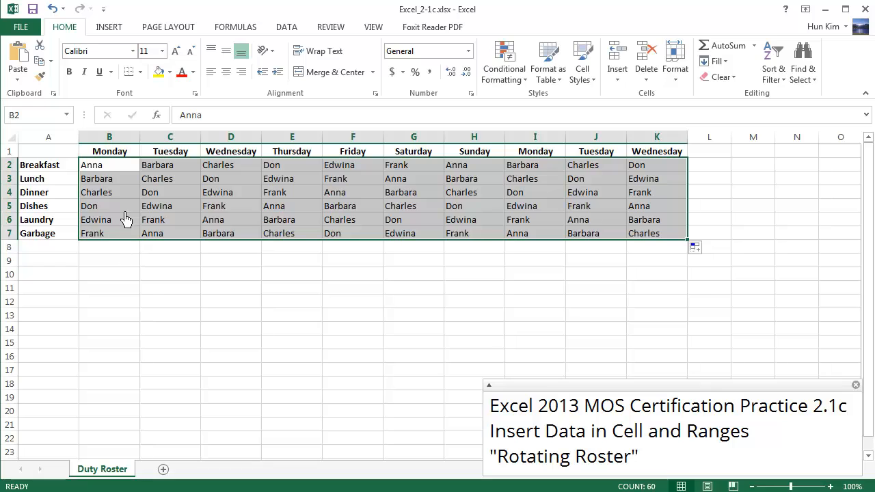
mouse_move(249, 189)
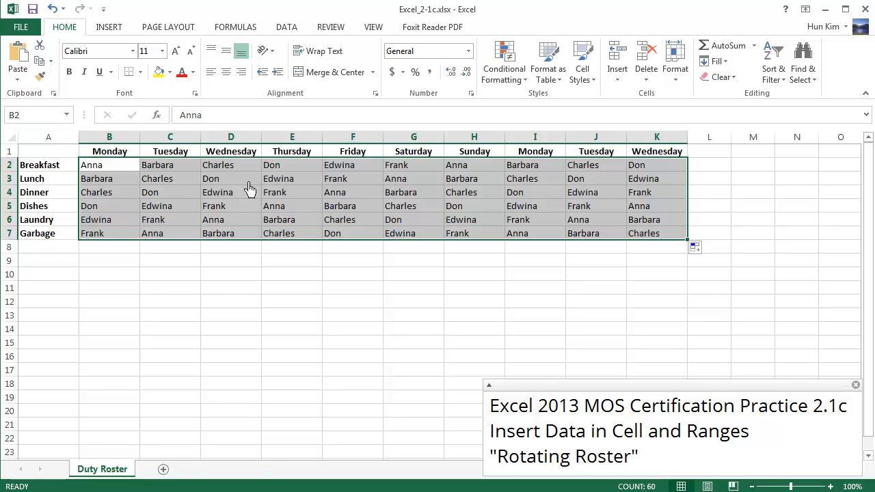
mouse_move(257, 235)
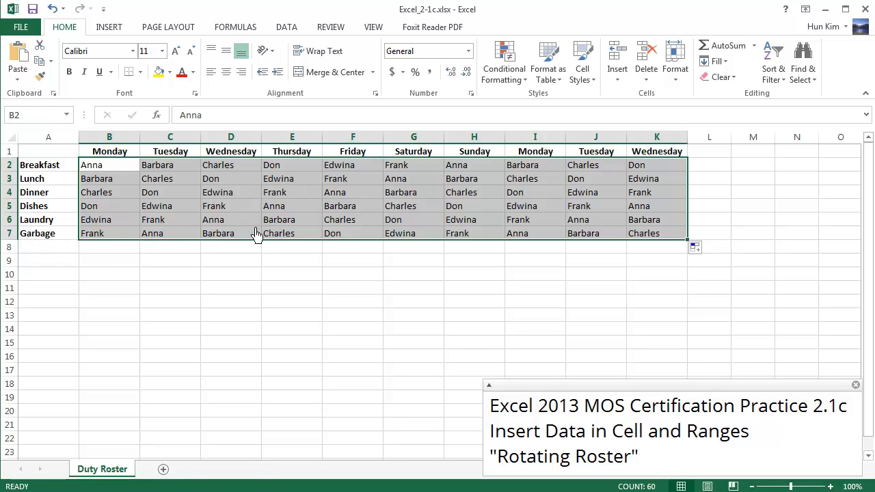